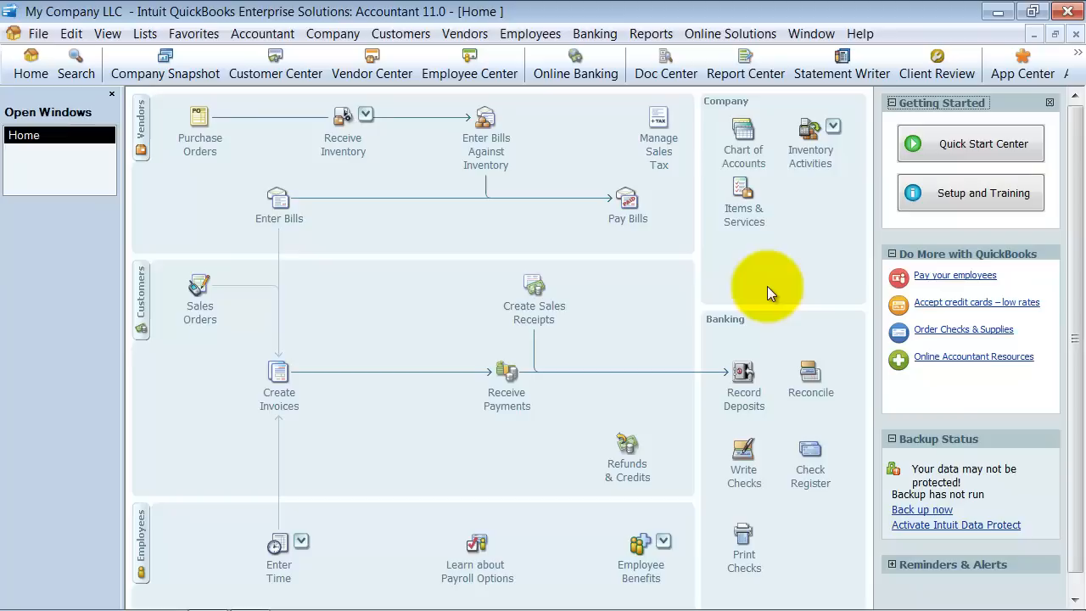
pyautogui.moveTo(467, 278)
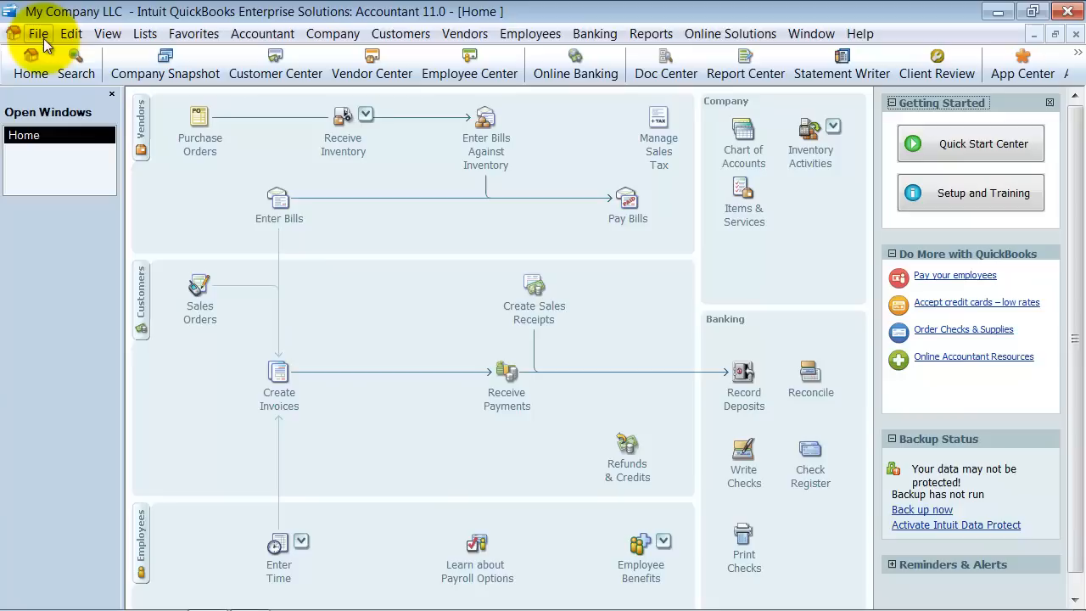
# Open Sample Rock Castle Construction and start exporting lists to IIF files.
pyautogui.click(38, 34)
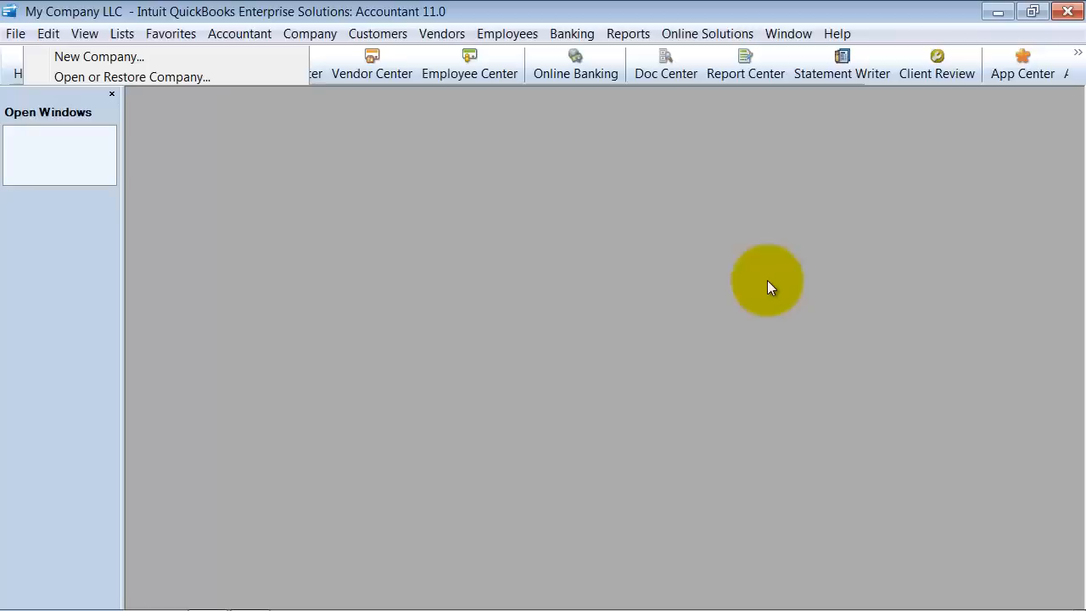
pyautogui.click(131, 77)
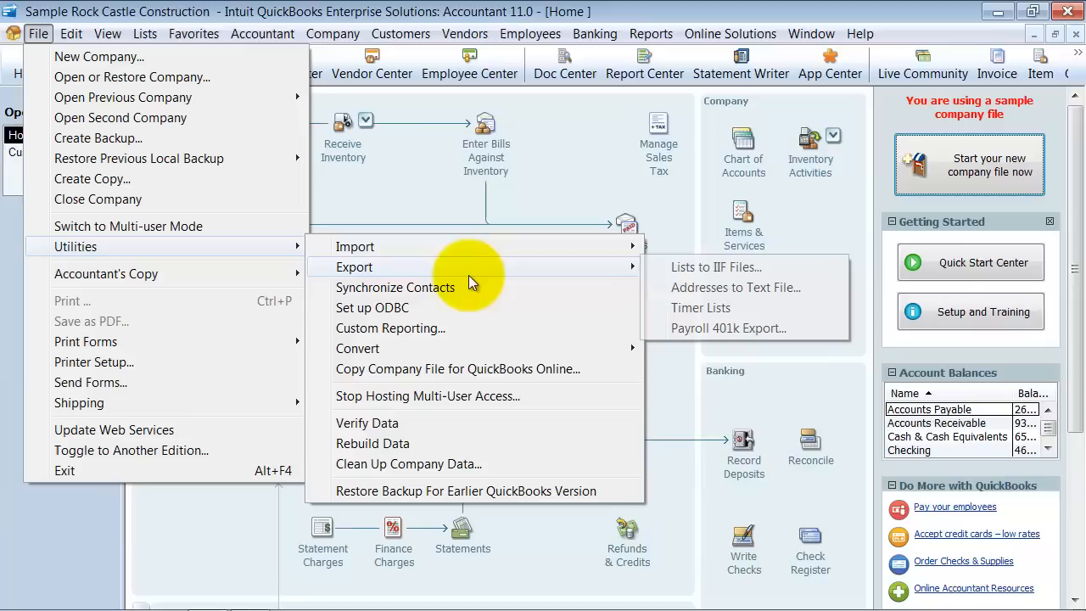
pyautogui.click(715, 266)
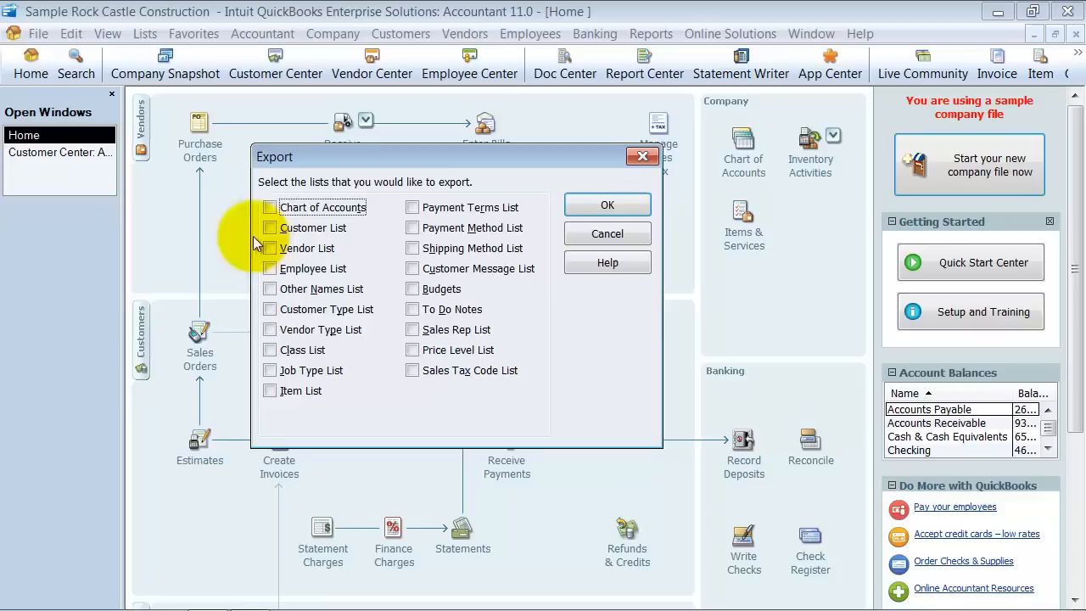
# Mark Customer List in the Export dialog and confirm with OK.
pyautogui.click(270, 227)
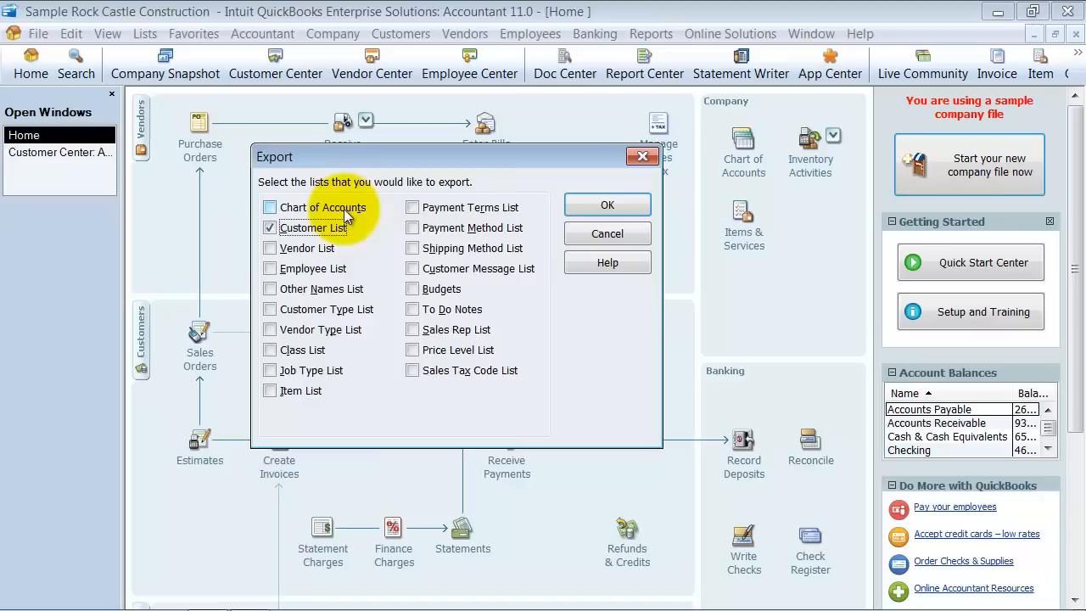
pyautogui.click(606, 204)
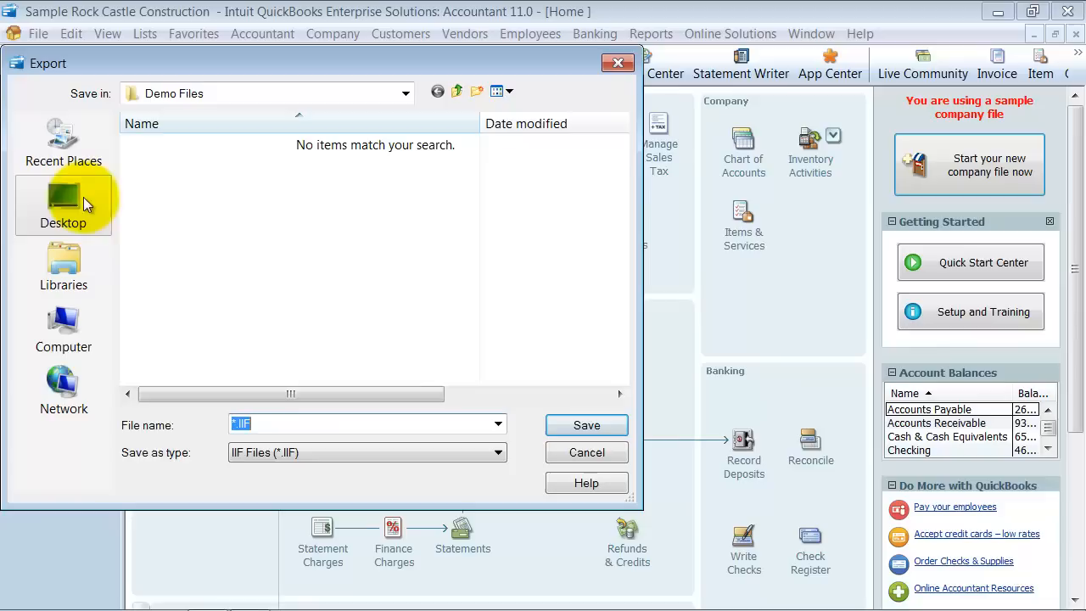
# Save the customer list IIF export to the Desktop.
pyautogui.click(62, 204)
pyautogui.write('cust')
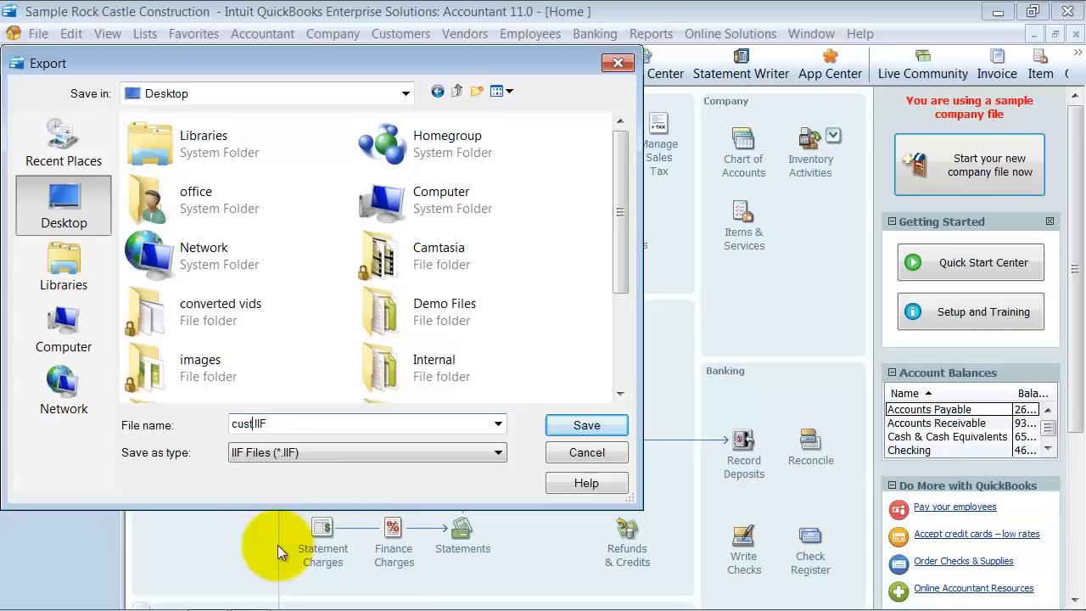
pyautogui.click(586, 425)
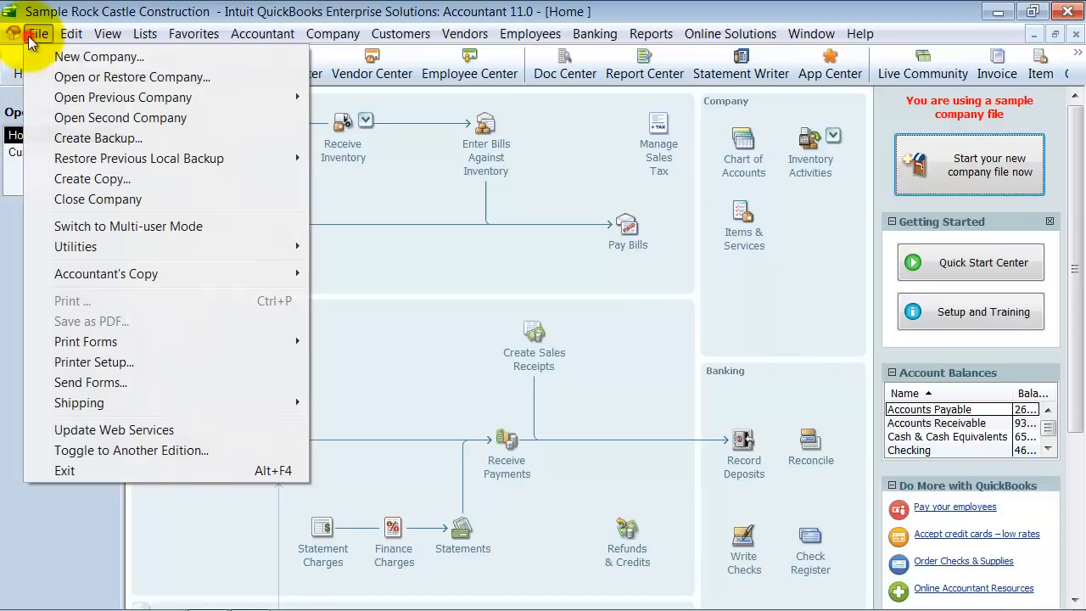
# Reopen My Company LLC and submit the admin password.
pyautogui.click(98, 198)
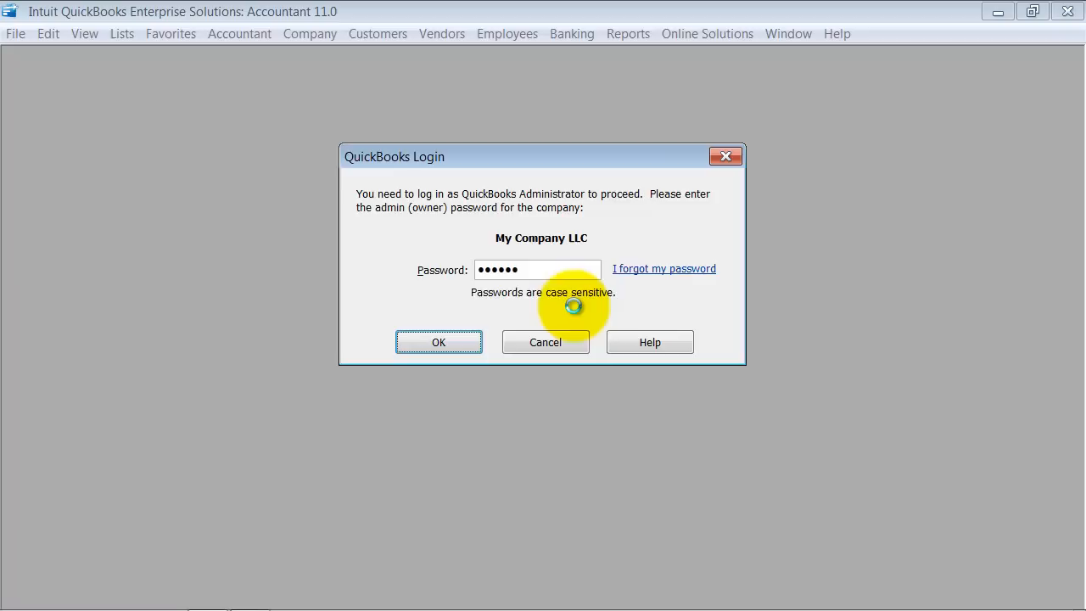
pyautogui.click(439, 342)
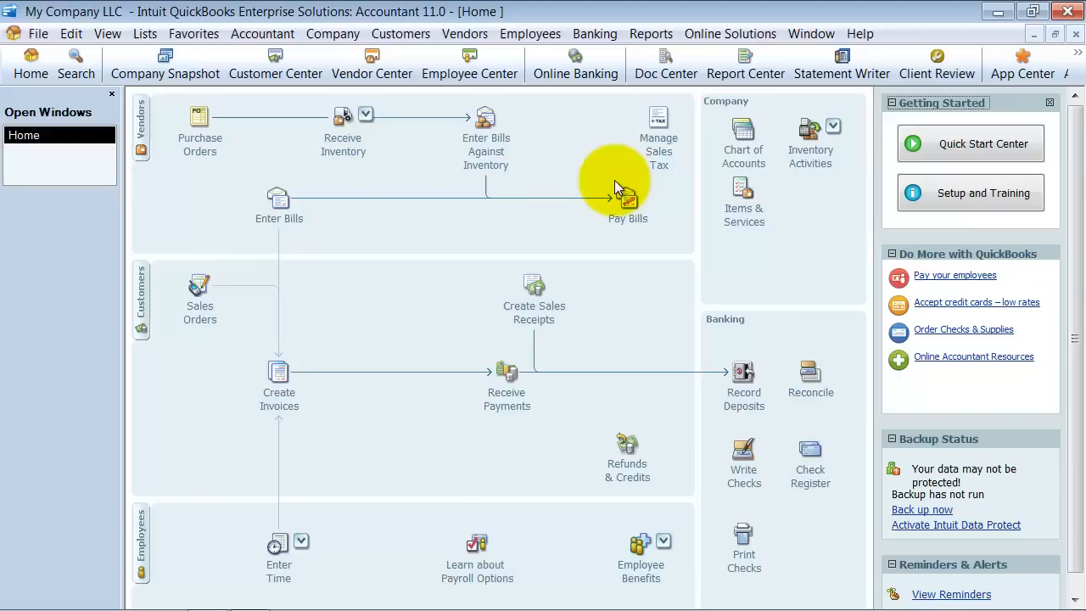
pyautogui.moveTo(313, 454)
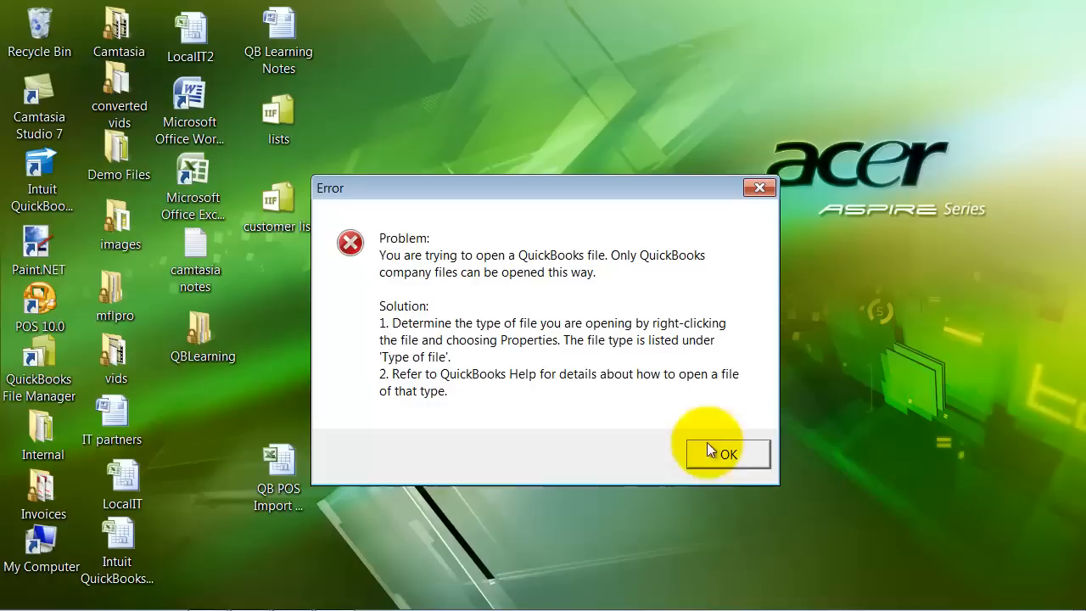
# Dismiss QuickBooks' file-type error about opening the customer IIF file.
pyautogui.click(727, 453)
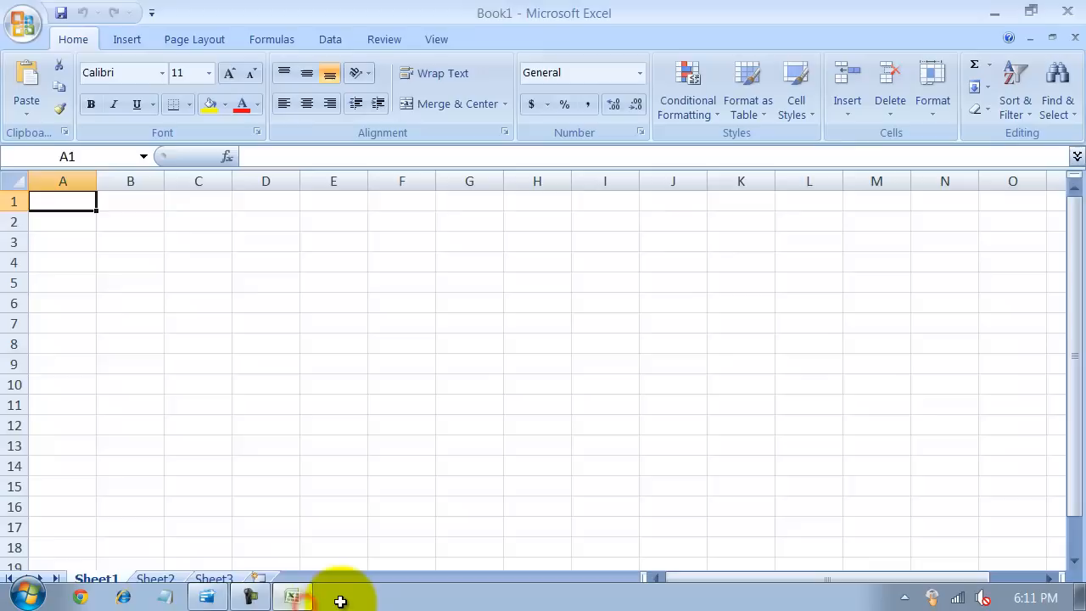
# Browse the Desktop in Excel's Open dialog, showing all file types.
pyautogui.click(23, 23)
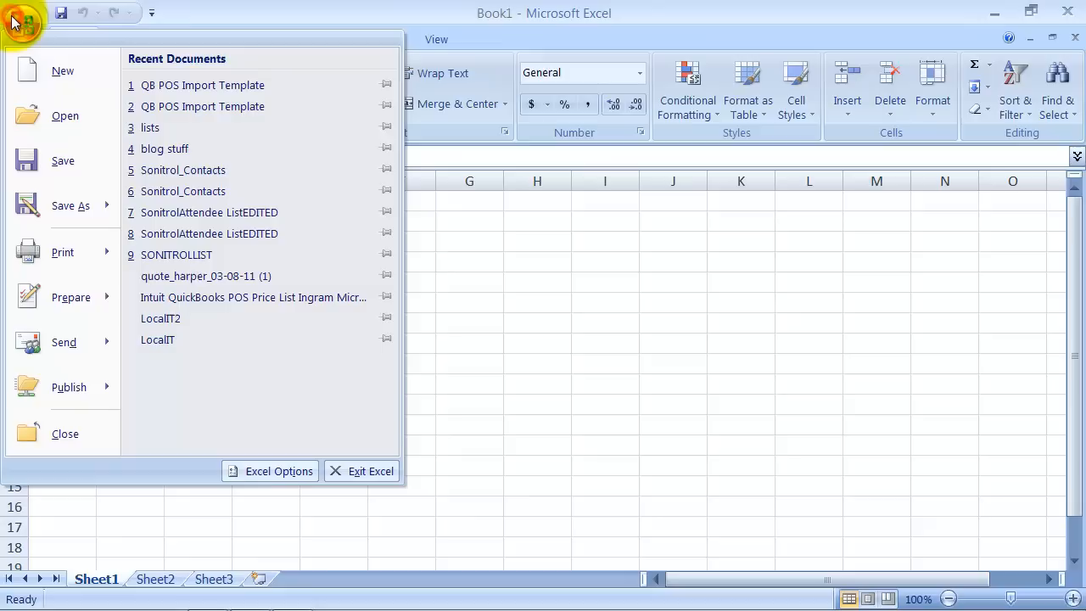
pyautogui.click(65, 115)
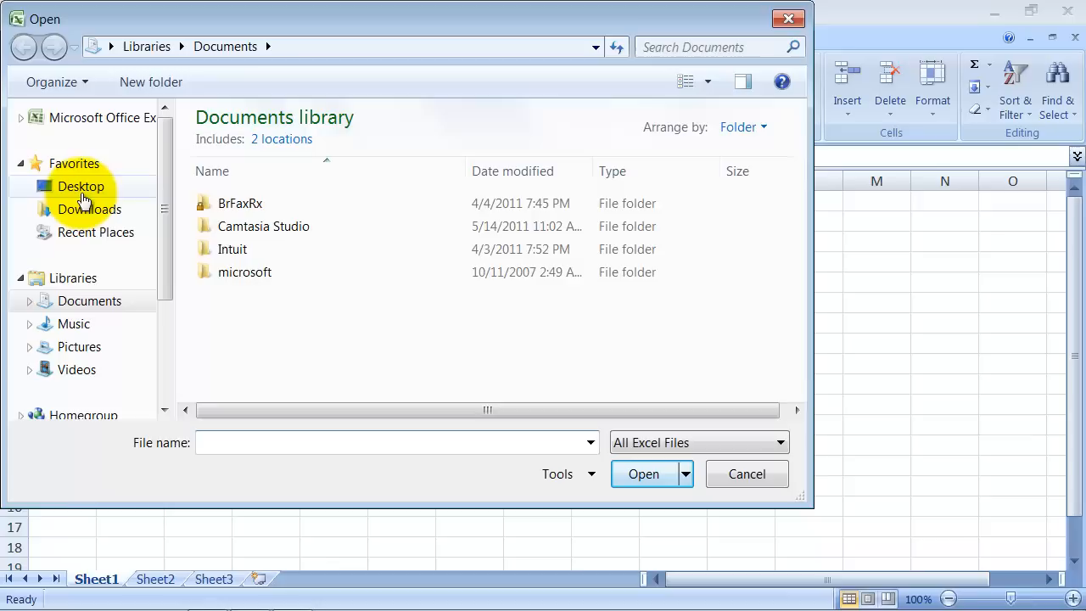
pyautogui.click(81, 186)
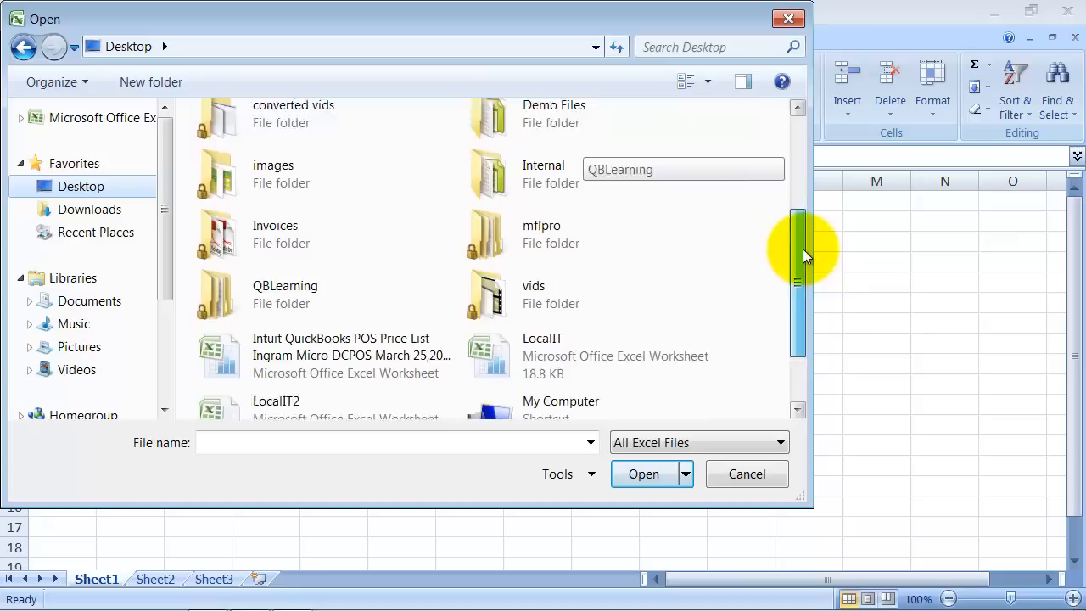
pyautogui.click(776, 442)
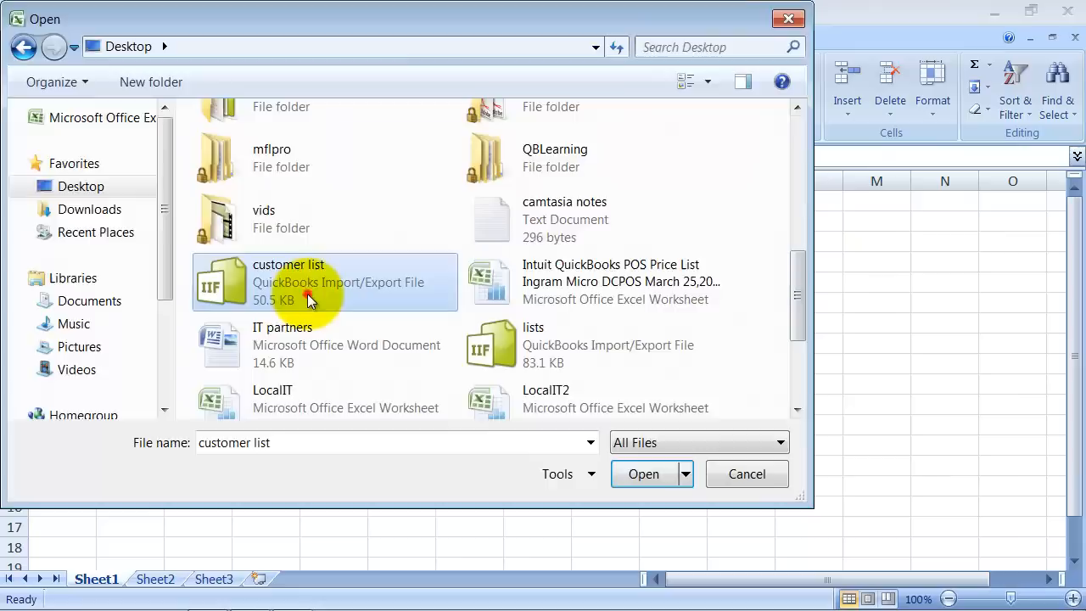
# Open the customer list file, finishing the Text Import Wizard with delimited settings.
pyautogui.click(643, 473)
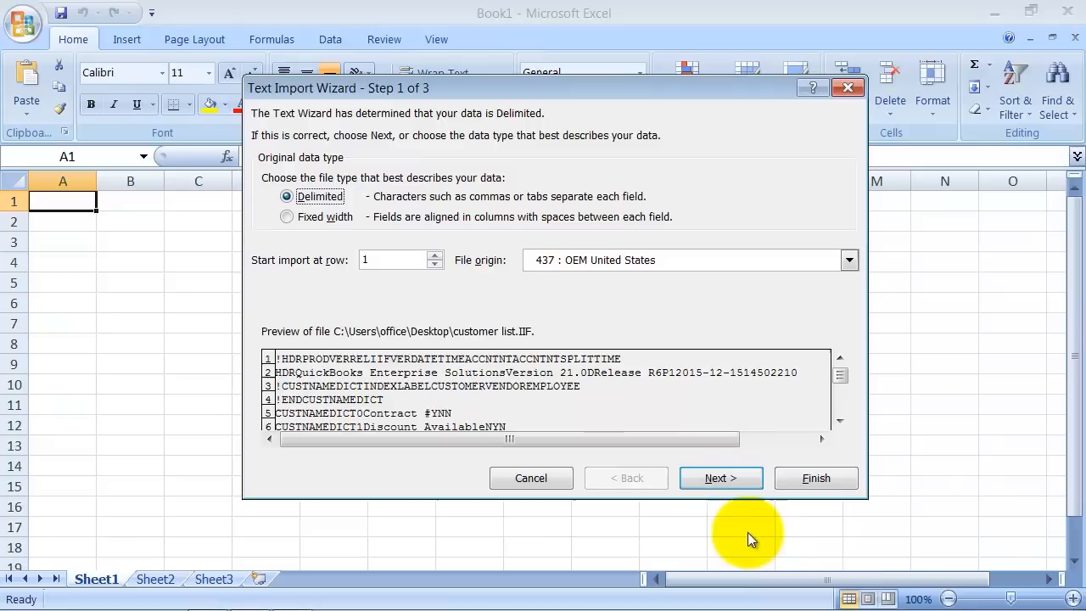
pyautogui.moveTo(781, 517)
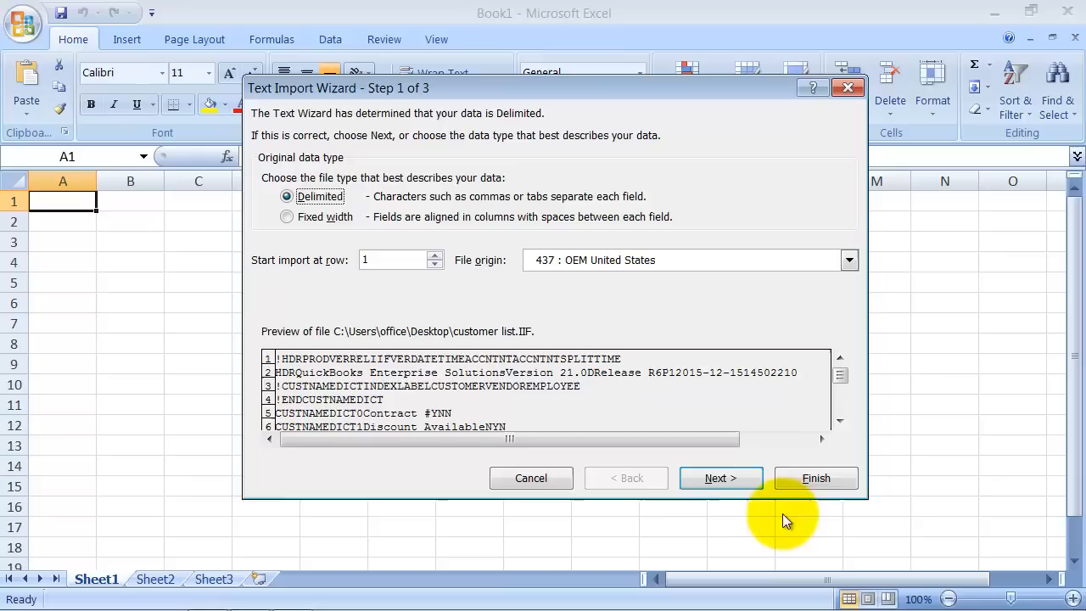
pyautogui.click(815, 477)
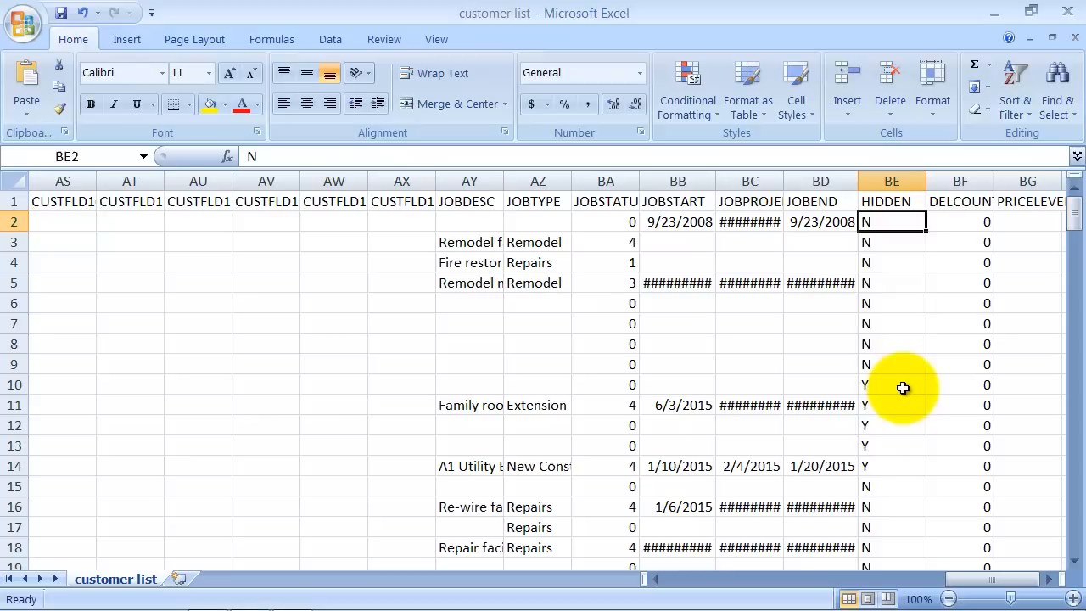
# Select the entire customer list worksheet with the Select All corner.
pyautogui.click(21, 181)
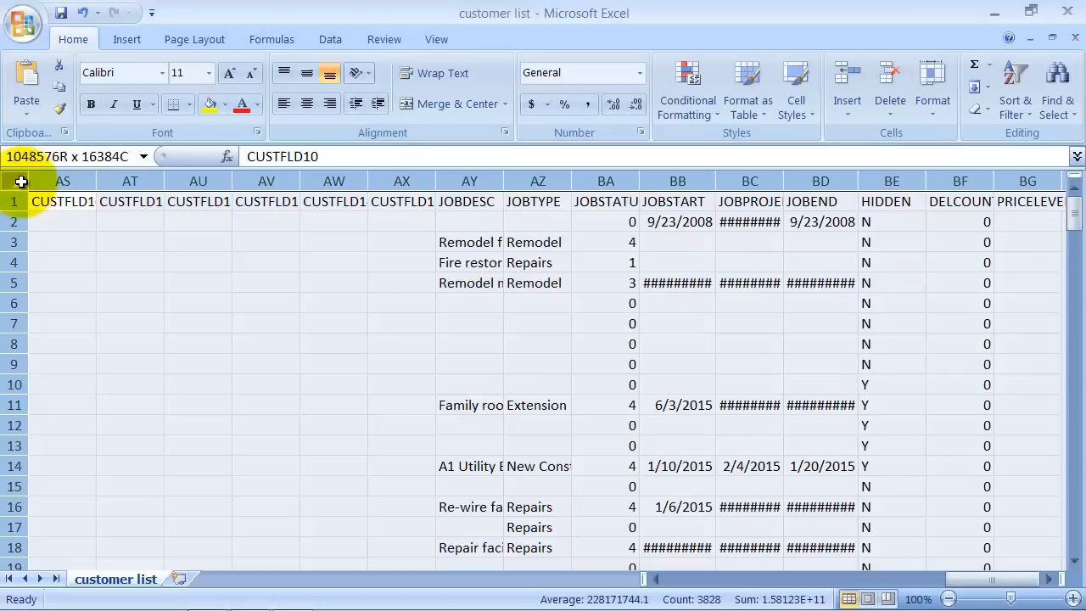
# Open the Sort dialog and choose the column to sort the customer list by.
pyautogui.click(436, 252)
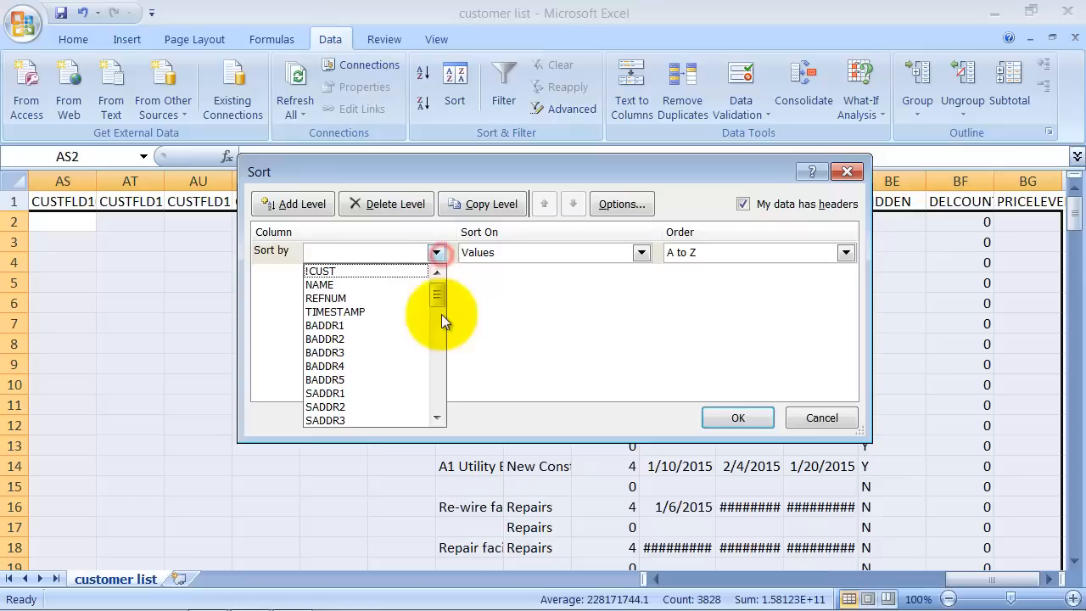
pyautogui.click(736, 417)
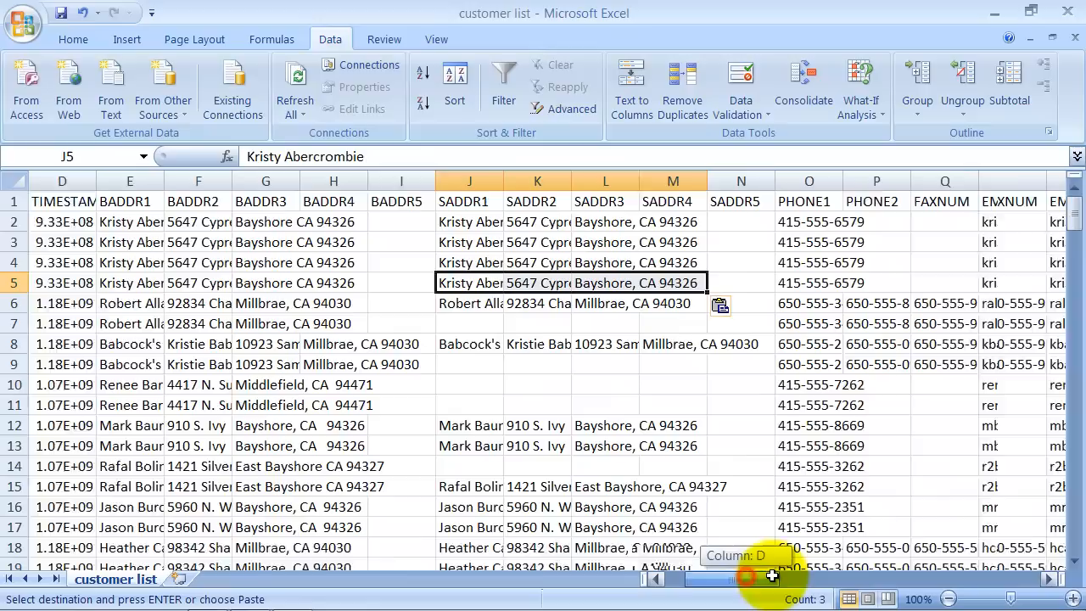
# Scroll the customer list worksheet horizontally before saving.
pyautogui.hscroll(3)
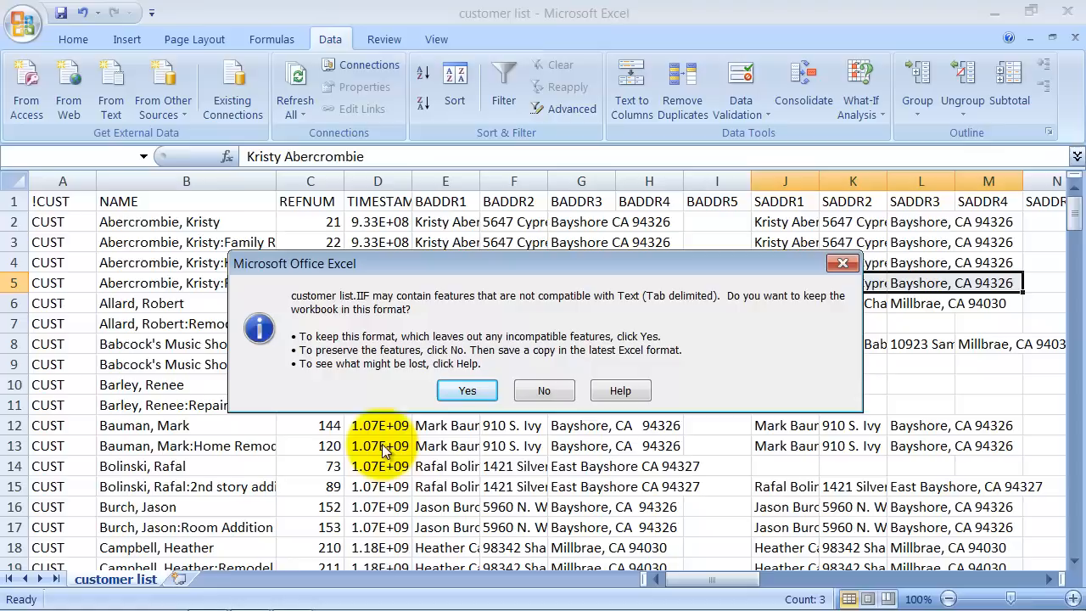
pyautogui.click(467, 390)
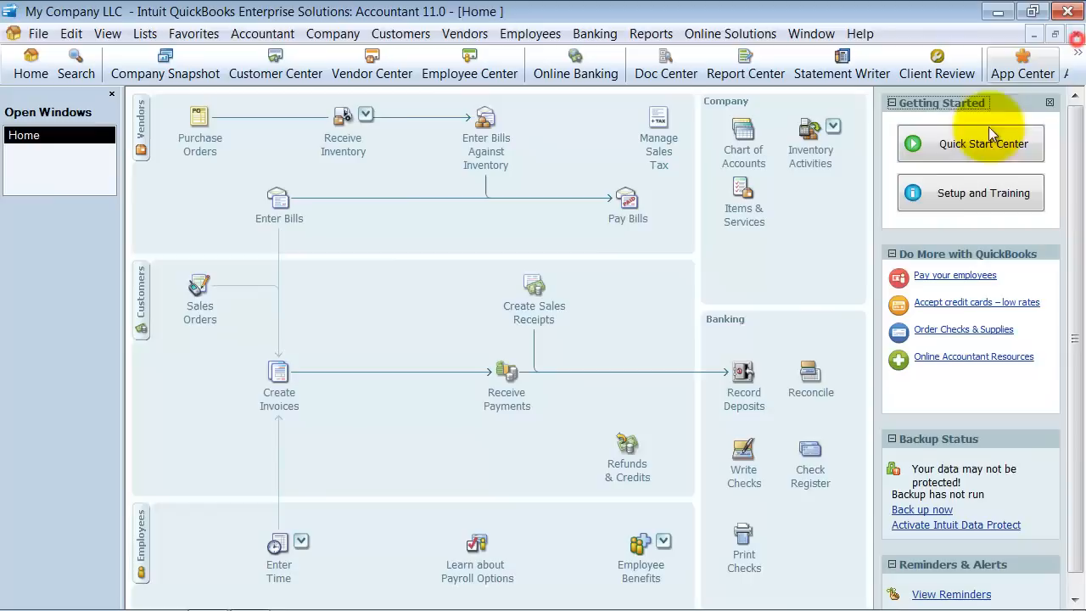
# Start the IIF file import from the File > Utilities > Import menu.
pyautogui.click(38, 33)
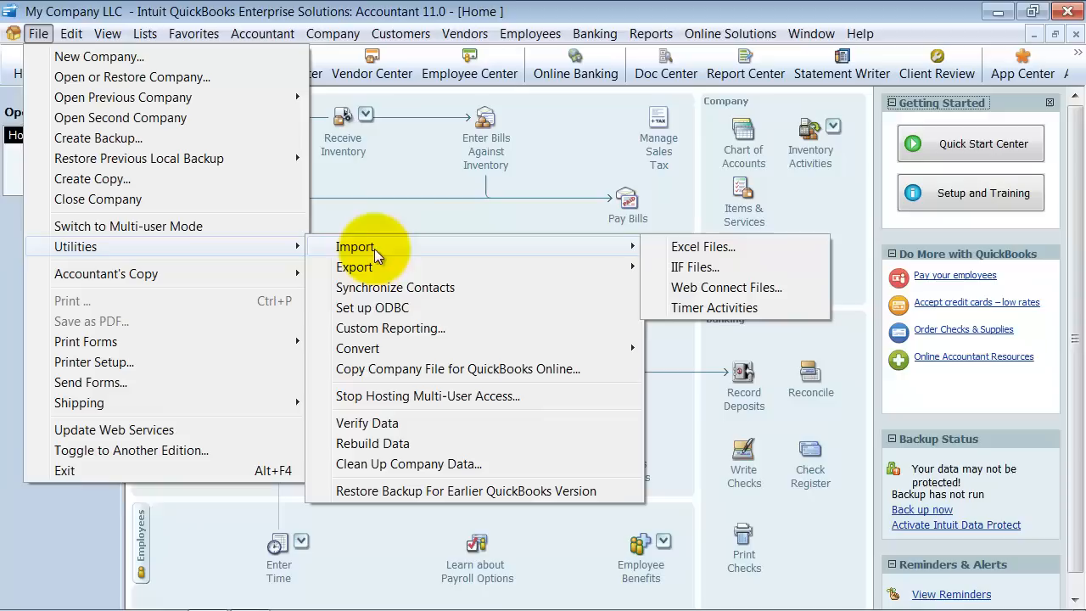
pyautogui.moveTo(704, 246)
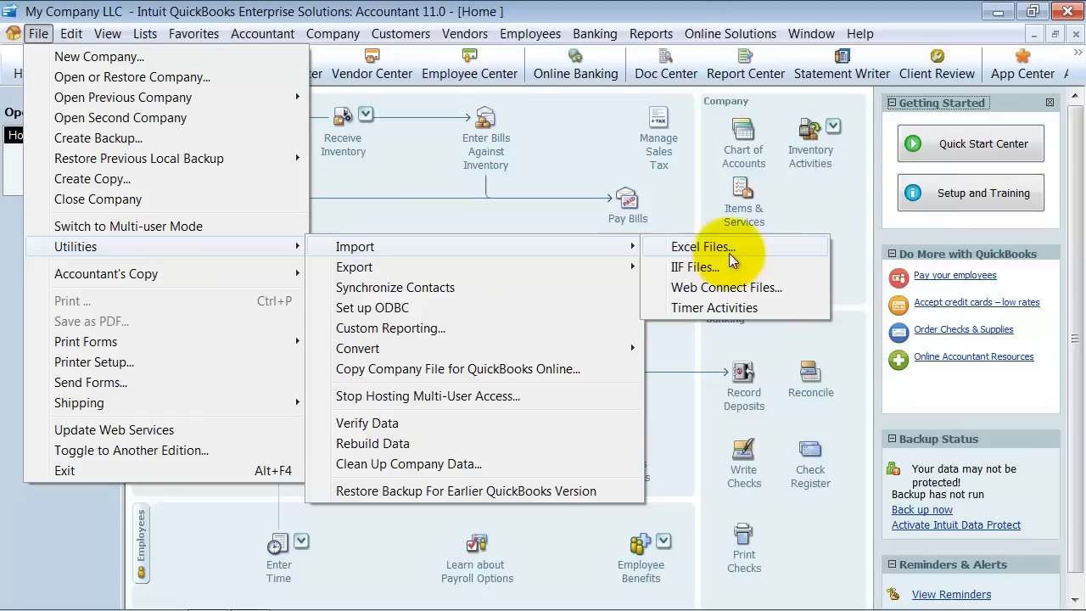
pyautogui.moveTo(710, 287)
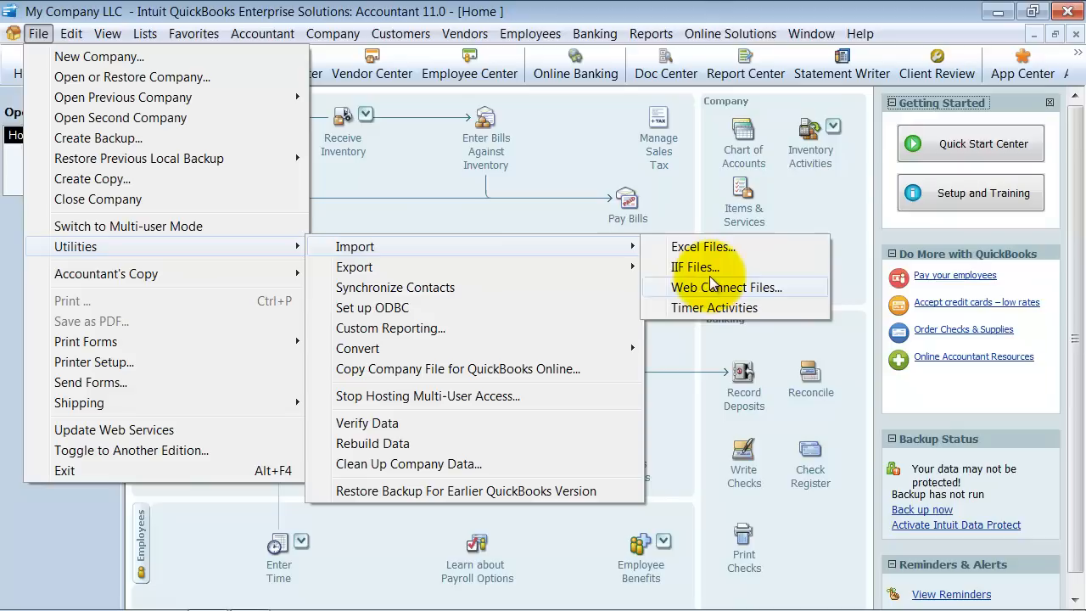
pyautogui.click(695, 267)
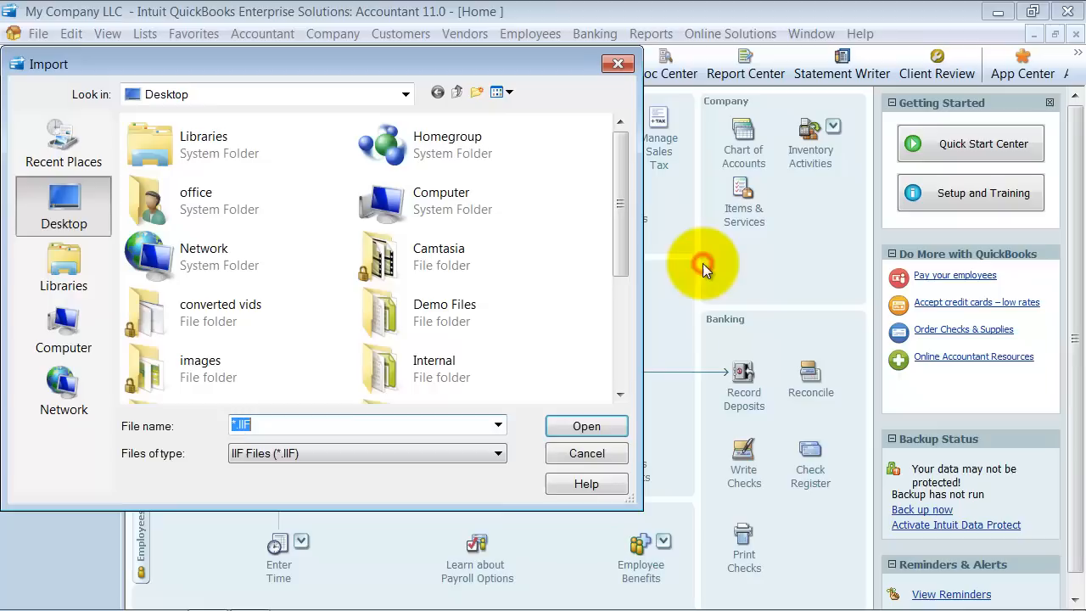
# Import the customer list IIF file from the Desktop and acknowledge the import confirmation.
pyautogui.click(215, 321)
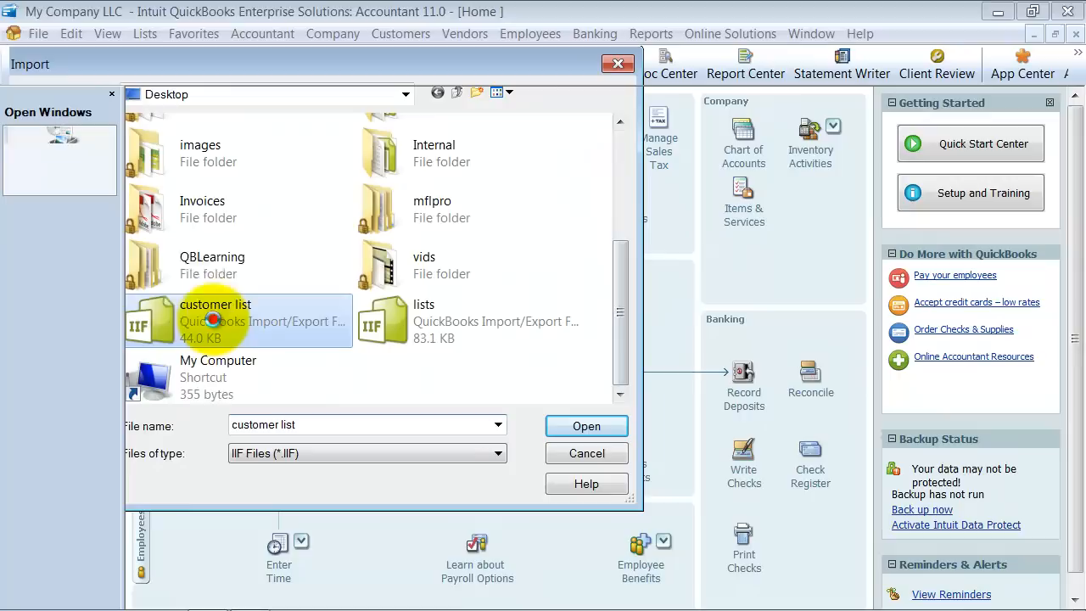
pyautogui.click(586, 426)
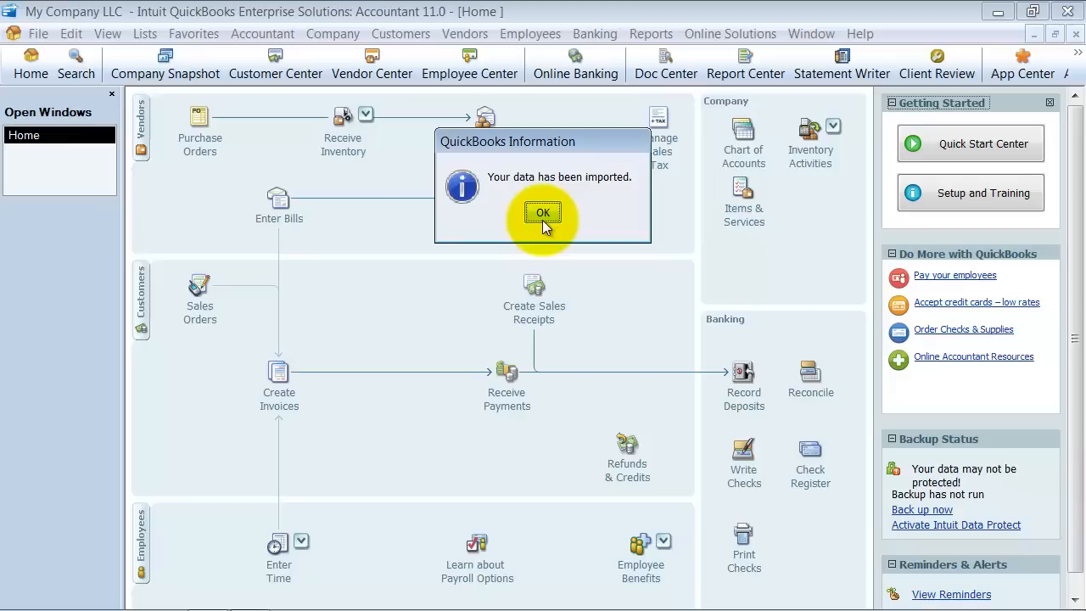
pyautogui.click(542, 212)
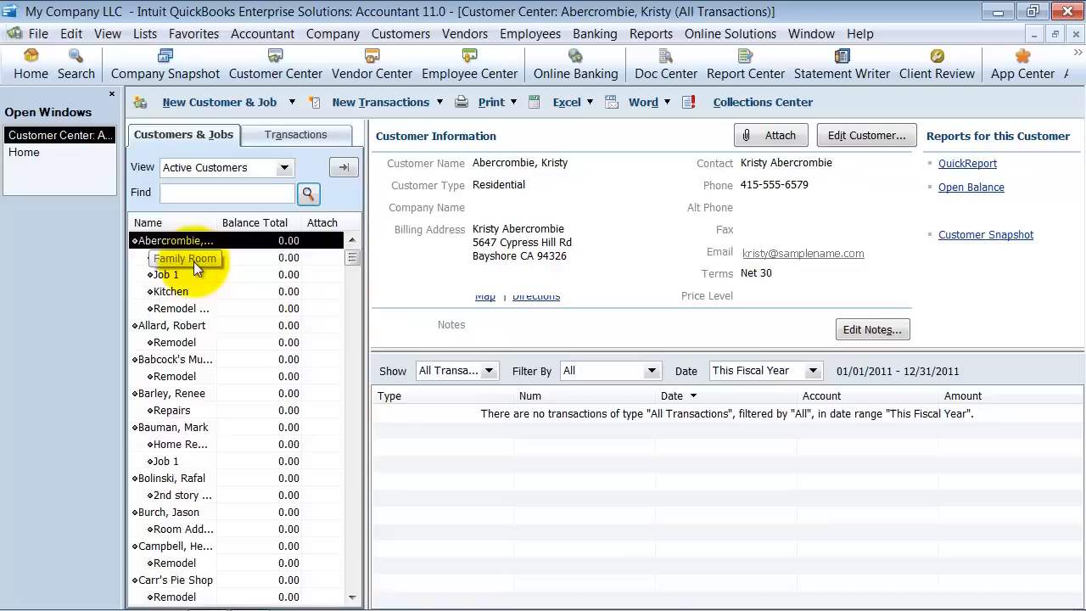
# Select the Kitchen job under the first customer to view its pending repairs details.
pyautogui.click(170, 291)
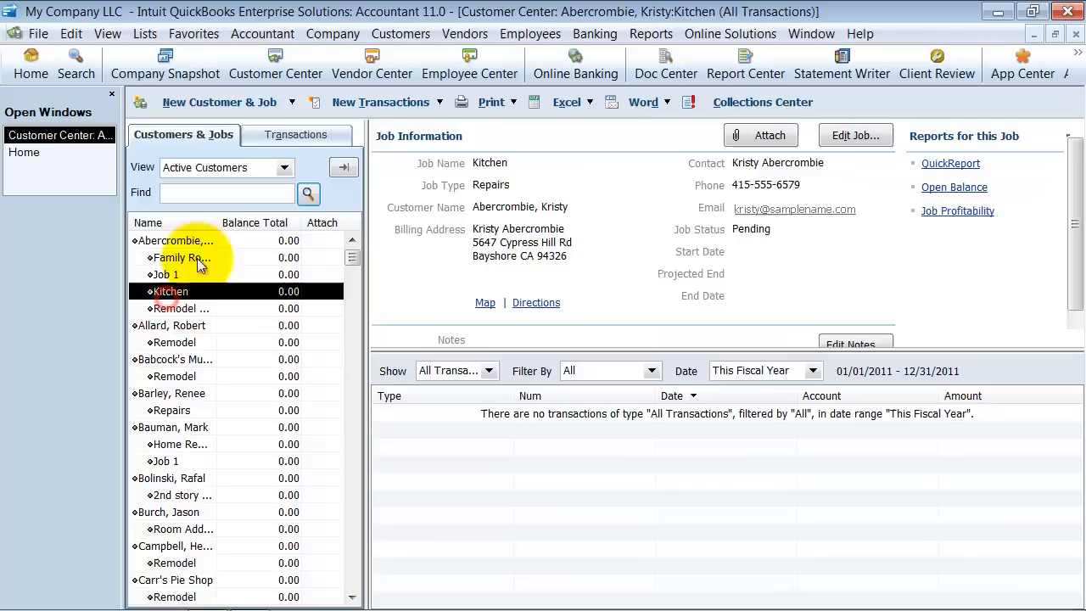